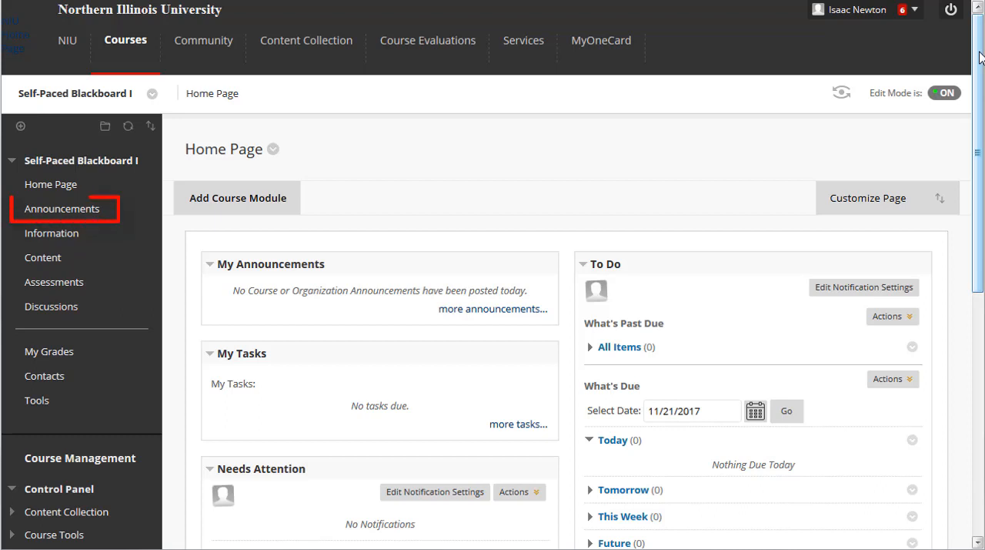
Expand Course Tools in the Control Panel and review its list, from Announcements to Send Email
{"action": "left_click", "coordinate": [51, 305]}
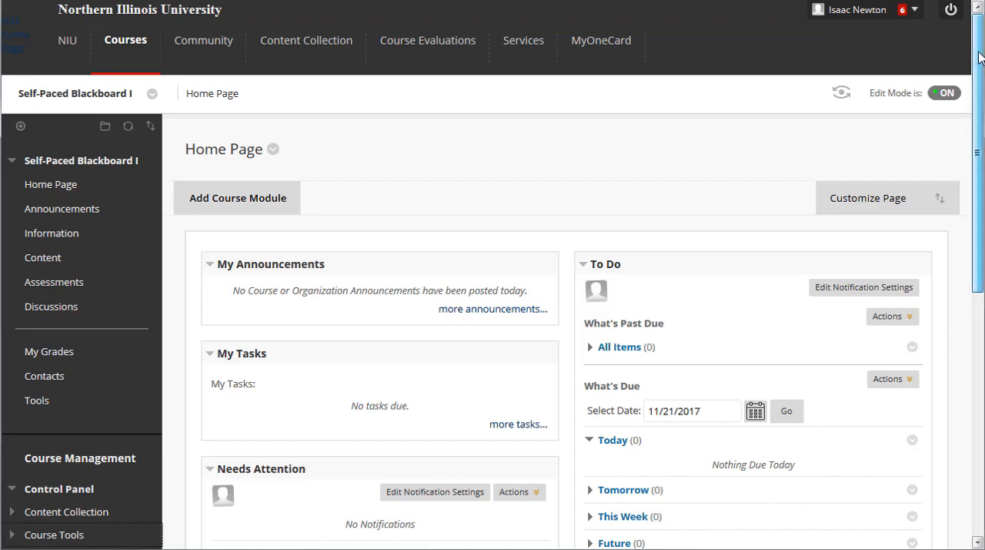
{"action": "scroll", "scroll_direction": "down", "scroll_amount": 3}
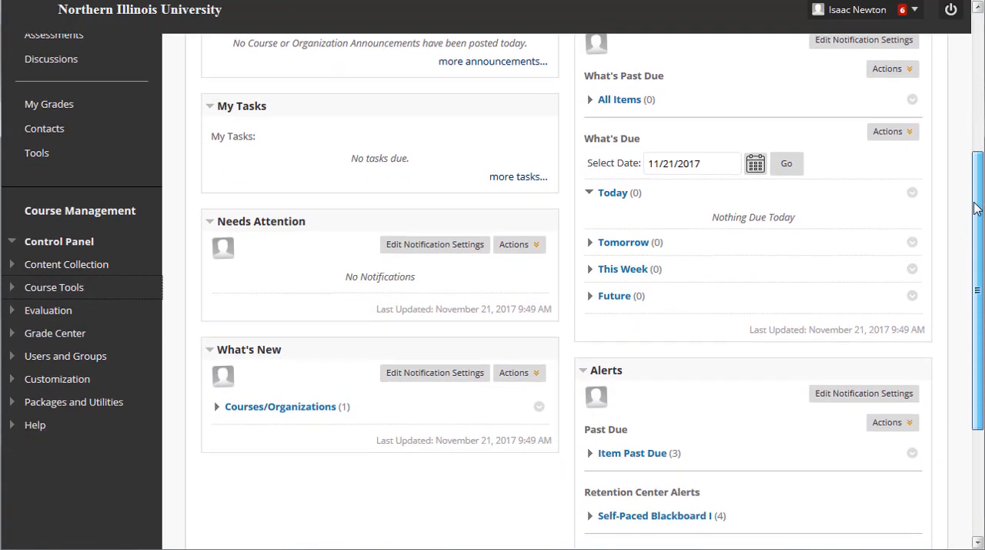
{"action": "scroll", "scroll_direction": "down", "scroll_amount": 3}
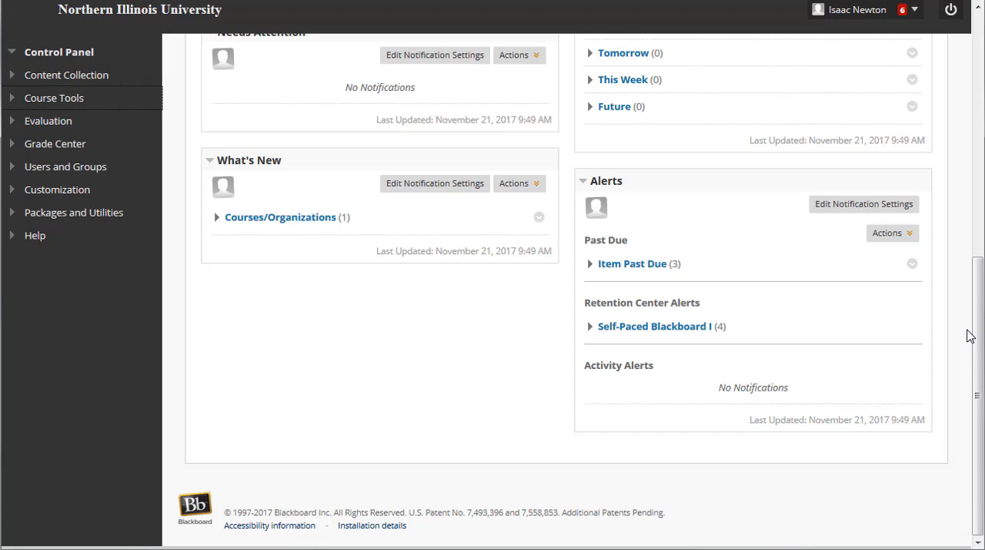
{"action": "mouse_move", "coordinate": [191, 98]}
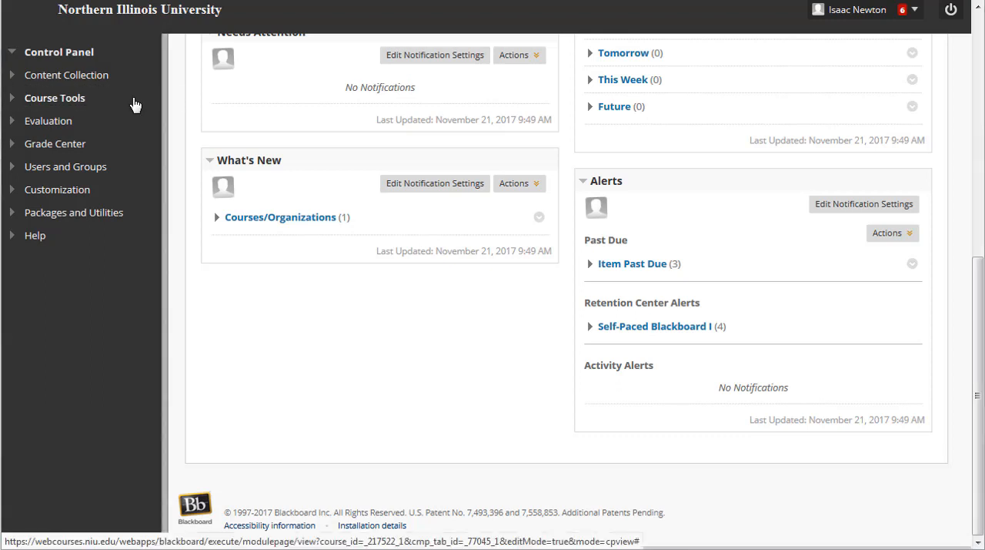
{"action": "left_click", "coordinate": [54, 97]}
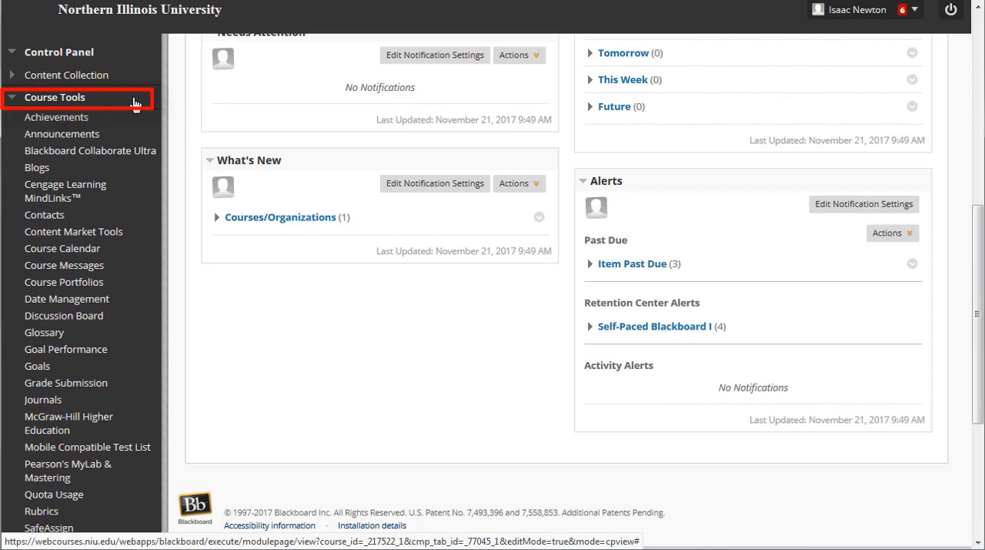
{"action": "mouse_move", "coordinate": [250, 118]}
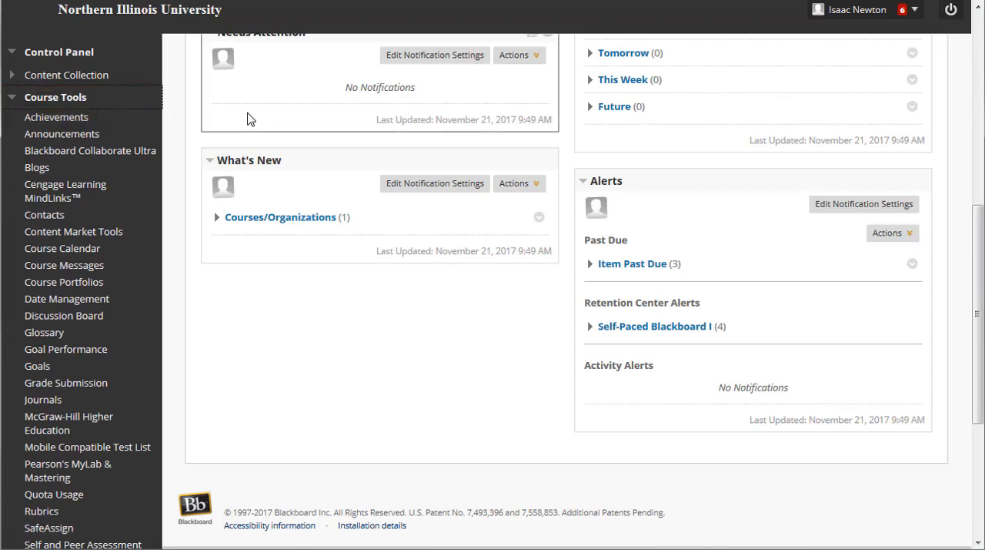
{"action": "scroll", "scroll_direction": "down", "scroll_amount": 3}
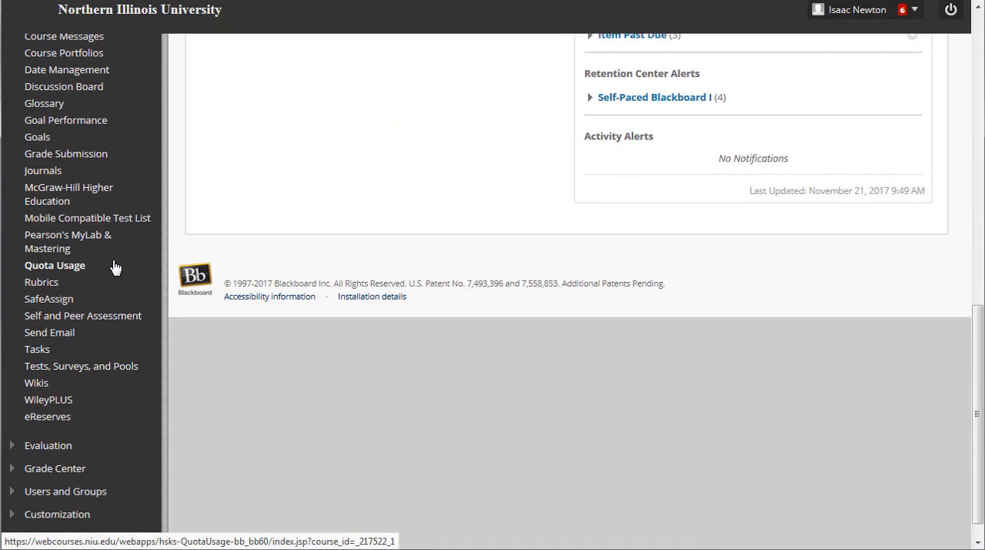
{"action": "scroll", "scroll_direction": "down", "scroll_amount": 3}
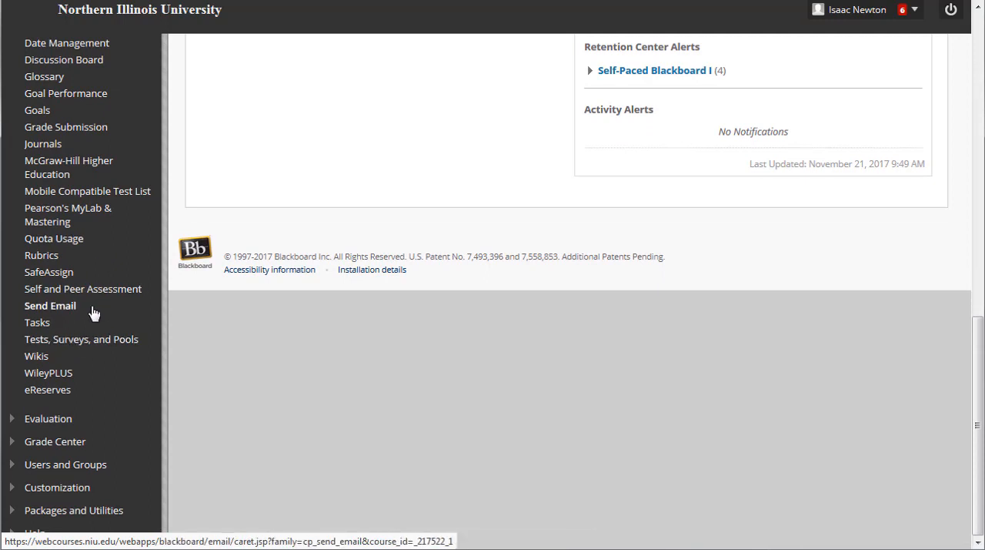
{"action": "mouse_move", "coordinate": [50, 305]}
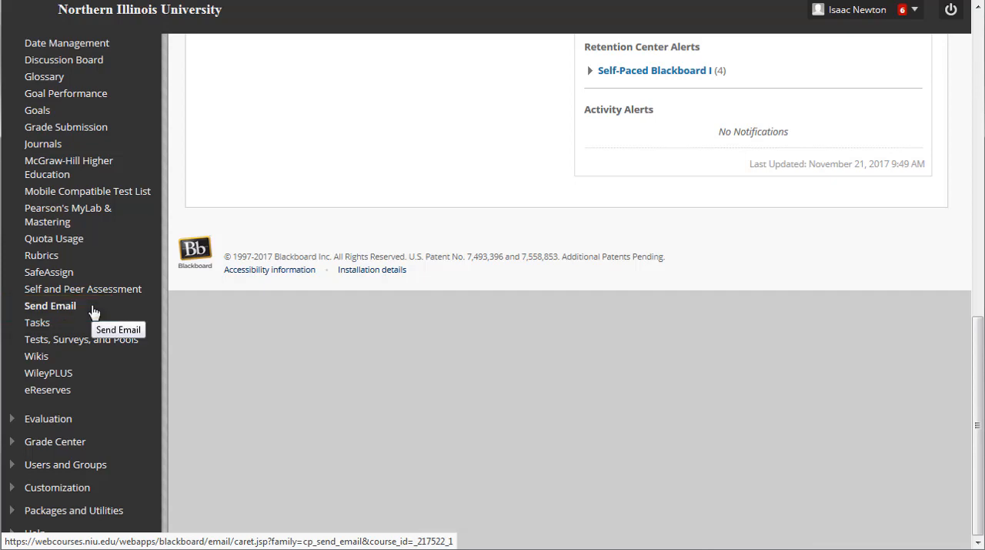
{"action": "scroll", "scroll_direction": "up", "scroll_amount": 3}
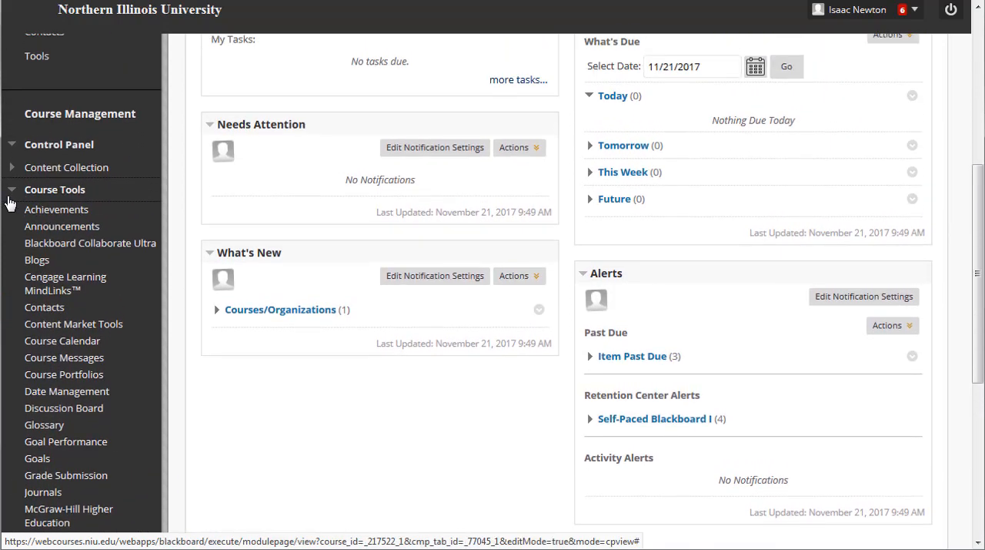
Collapse Course Tools, preview the Evaluation section's reports, then collapse Evaluation again
{"action": "left_click", "coordinate": [55, 190]}
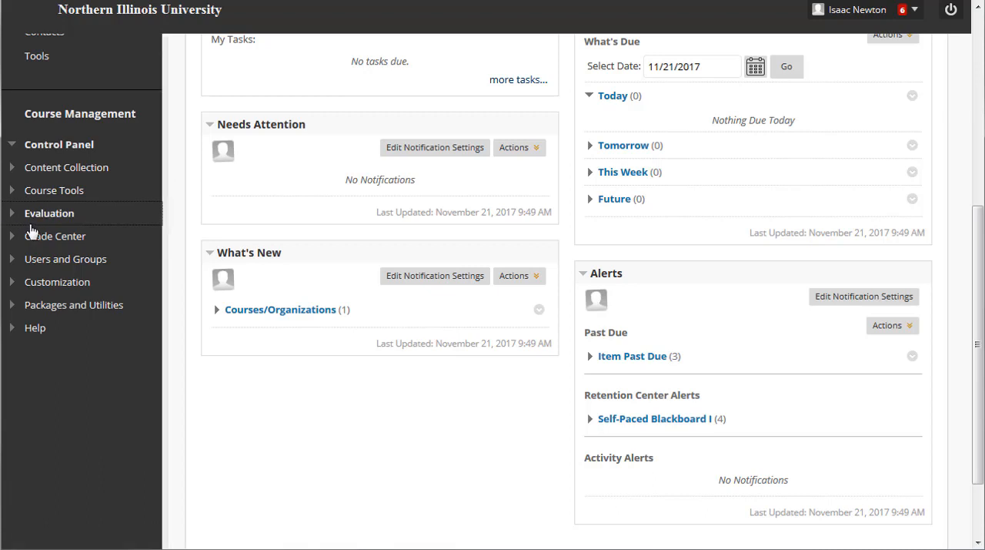
{"action": "left_click", "coordinate": [49, 213]}
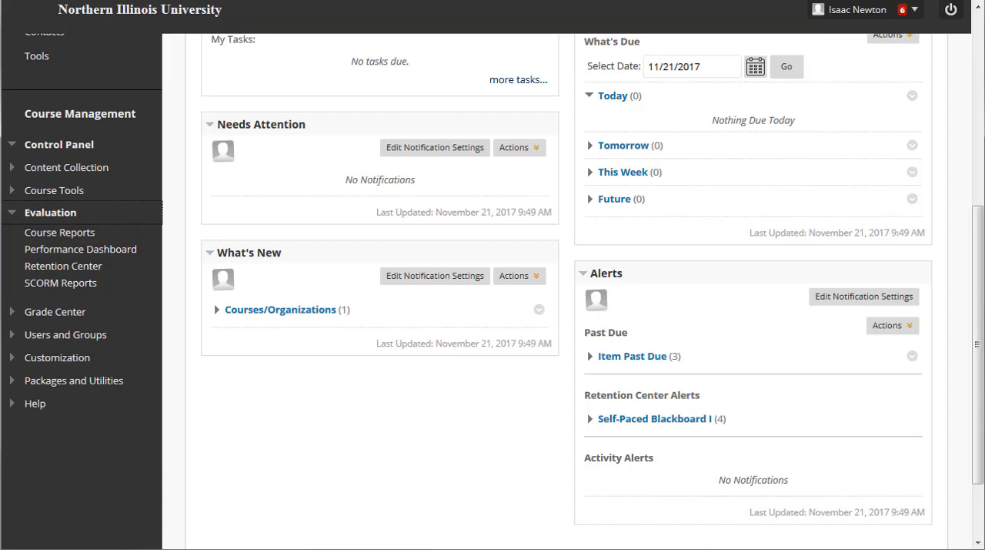
{"action": "mouse_move", "coordinate": [63, 264]}
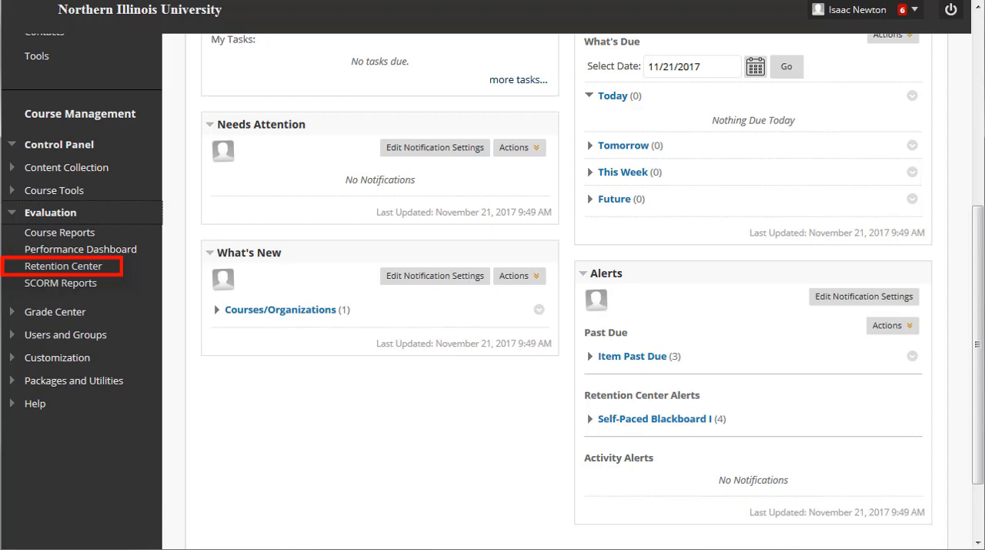
{"action": "left_click", "coordinate": [13, 213]}
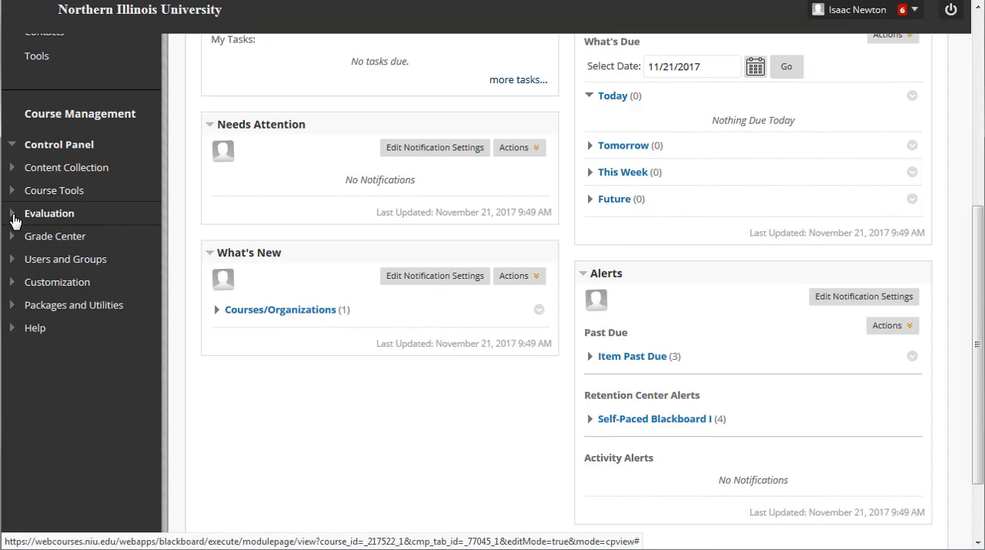
Expand Grade Center and go to the Full Grade Center with the student roster
{"action": "left_click", "coordinate": [55, 235]}
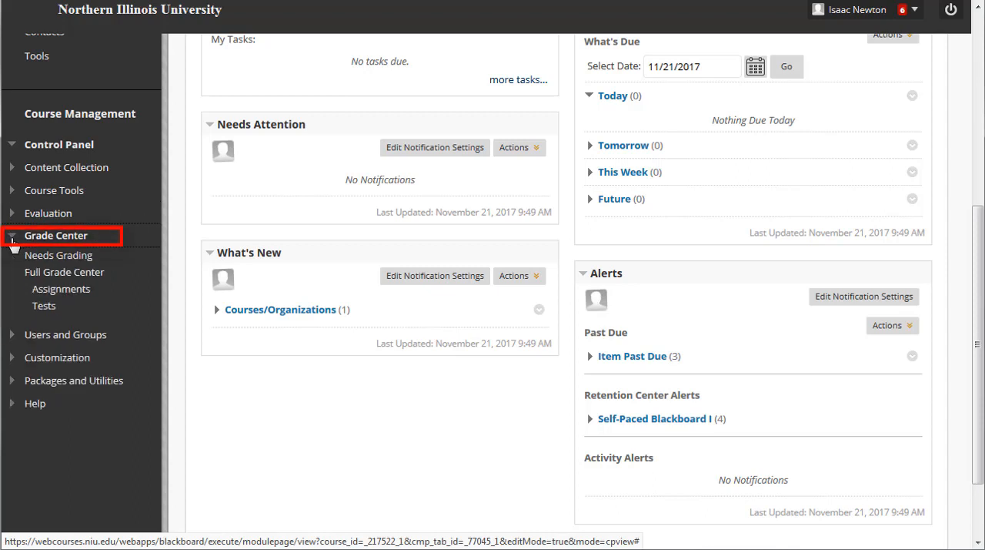
{"action": "mouse_move", "coordinate": [58, 256]}
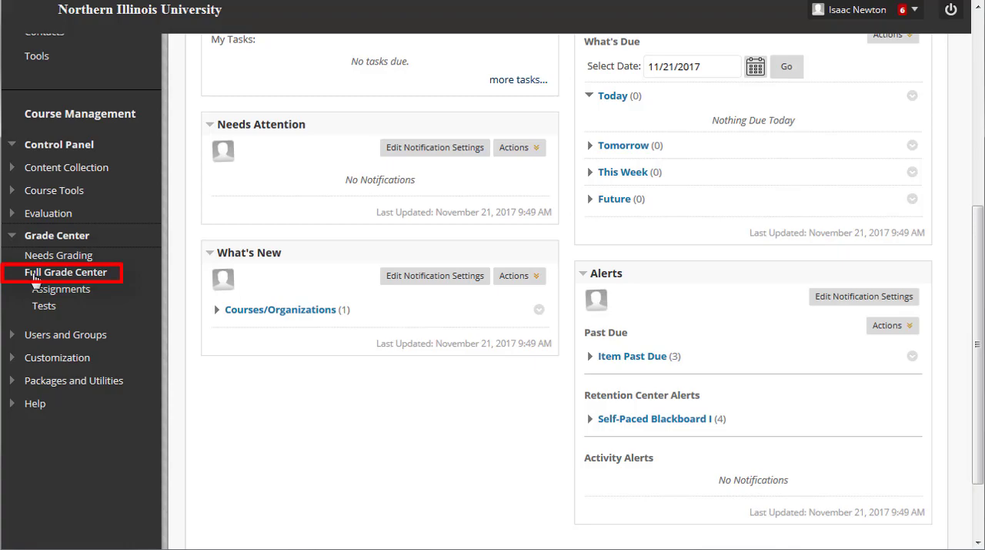
{"action": "left_click", "coordinate": [65, 271]}
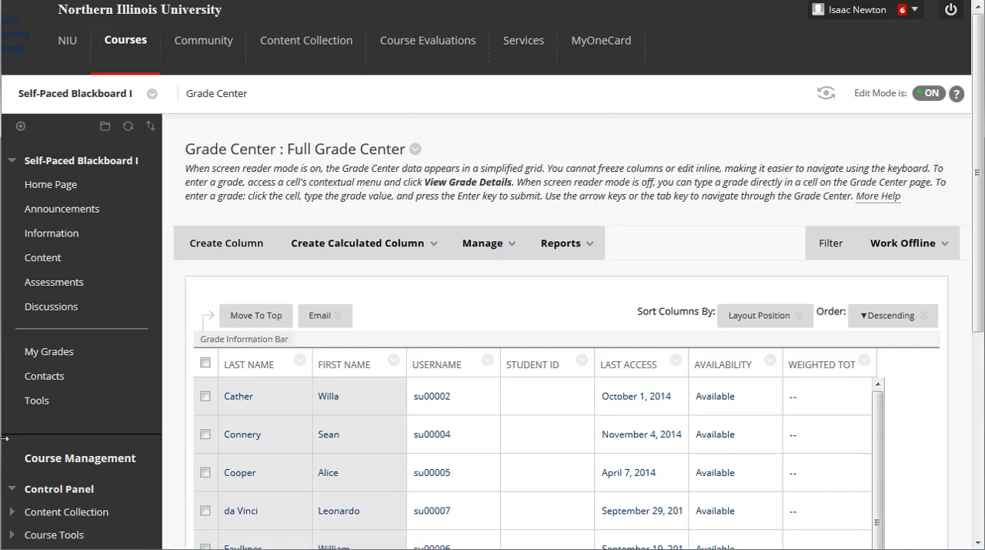
Expand Users and Groups in the Control Panel to show its Groups and Users pages
{"action": "scroll", "scroll_direction": "down", "scroll_amount": 3}
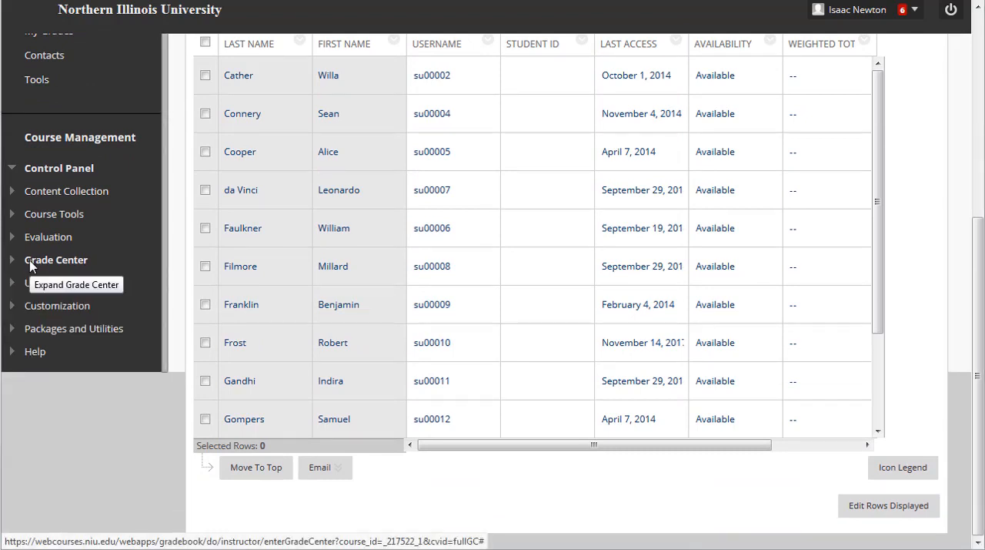
{"action": "mouse_move", "coordinate": [66, 282]}
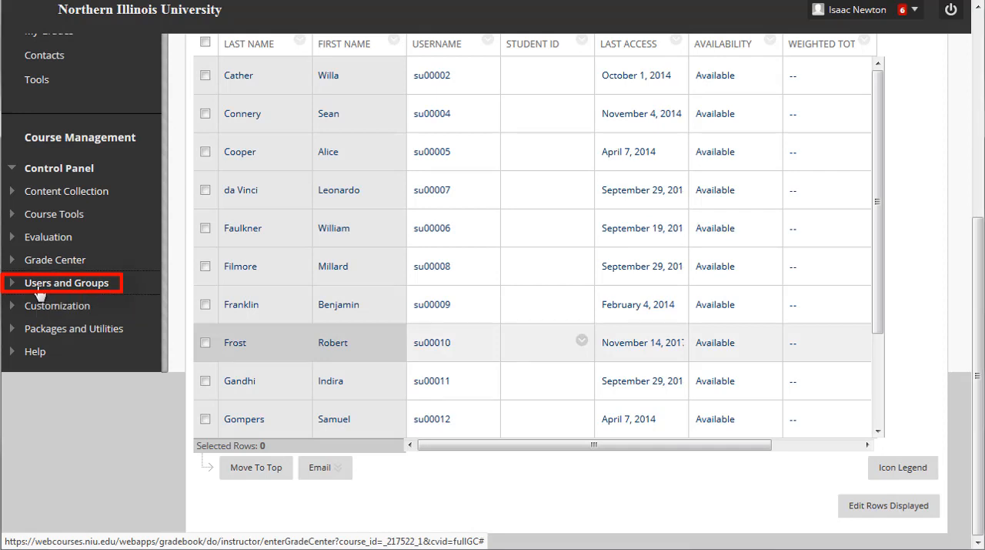
{"action": "left_click", "coordinate": [68, 282]}
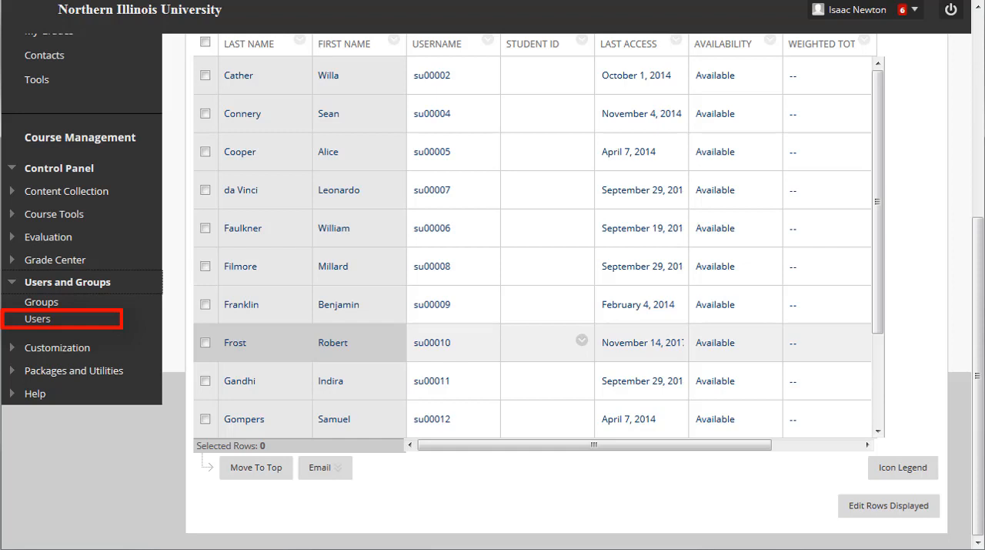
{"action": "left_click", "coordinate": [66, 282]}
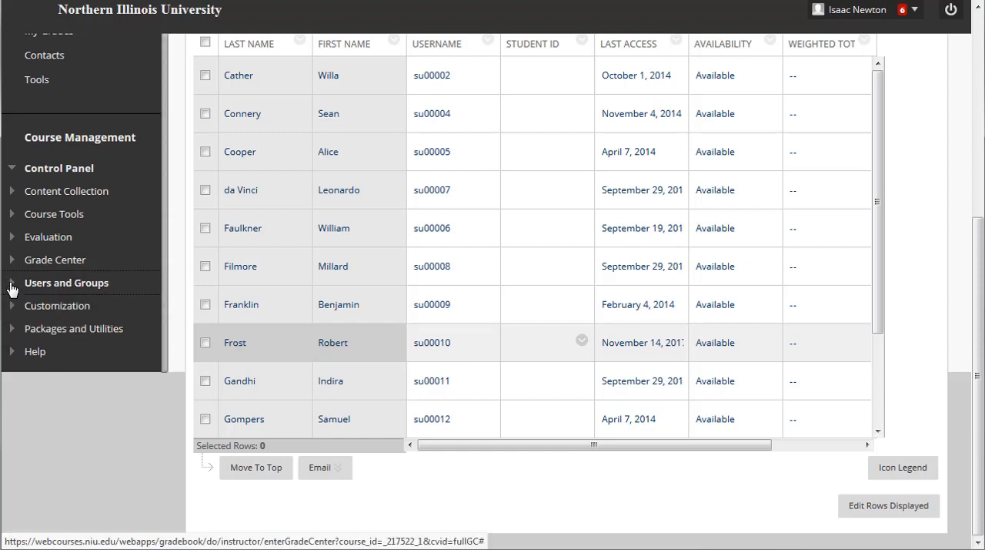
{"action": "mouse_move", "coordinate": [57, 305]}
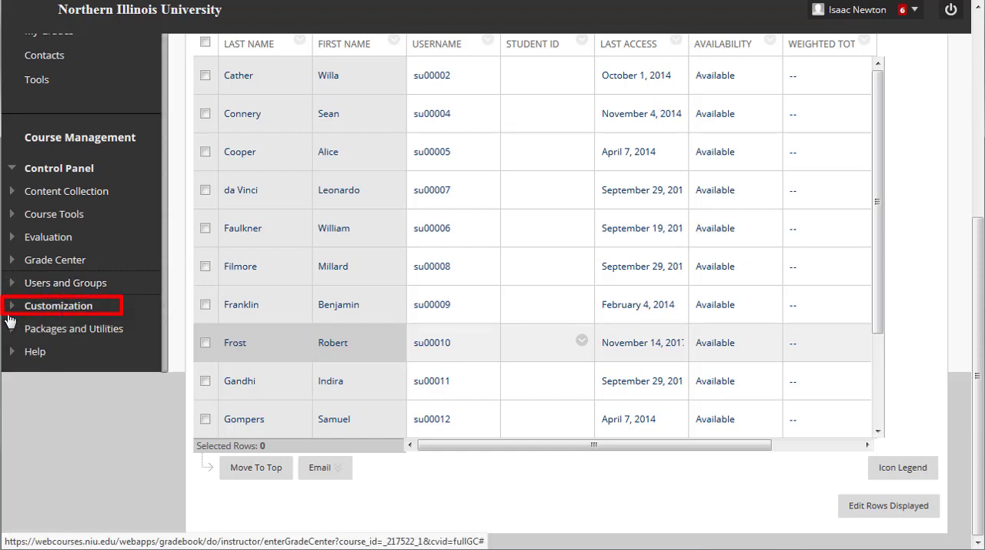
{"action": "left_click", "coordinate": [58, 305]}
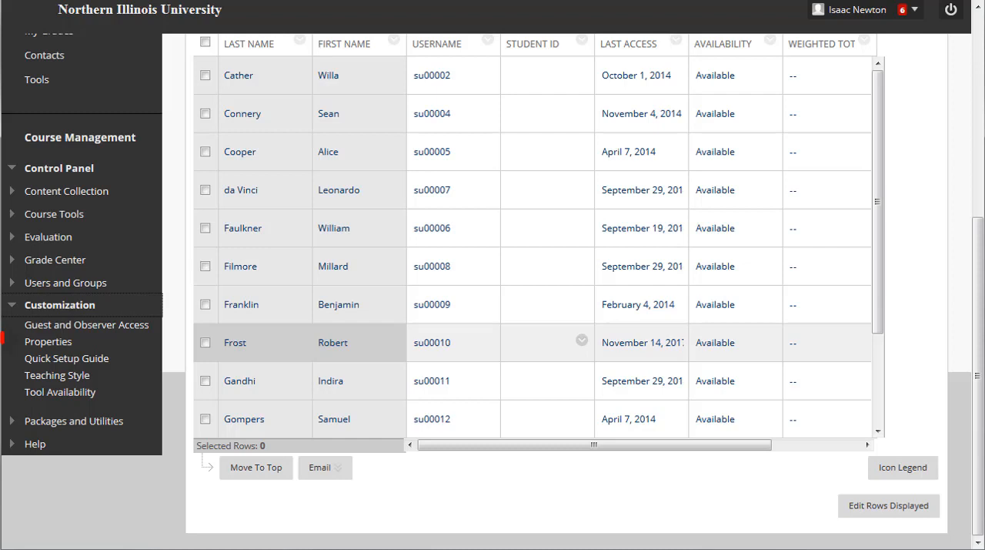
{"action": "mouse_move", "coordinate": [49, 342]}
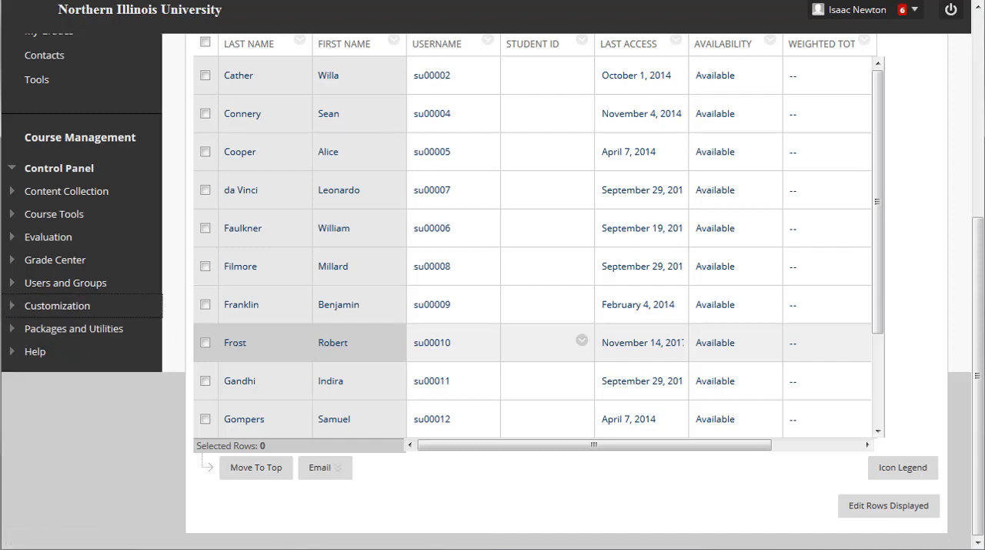
{"action": "mouse_move", "coordinate": [74, 328]}
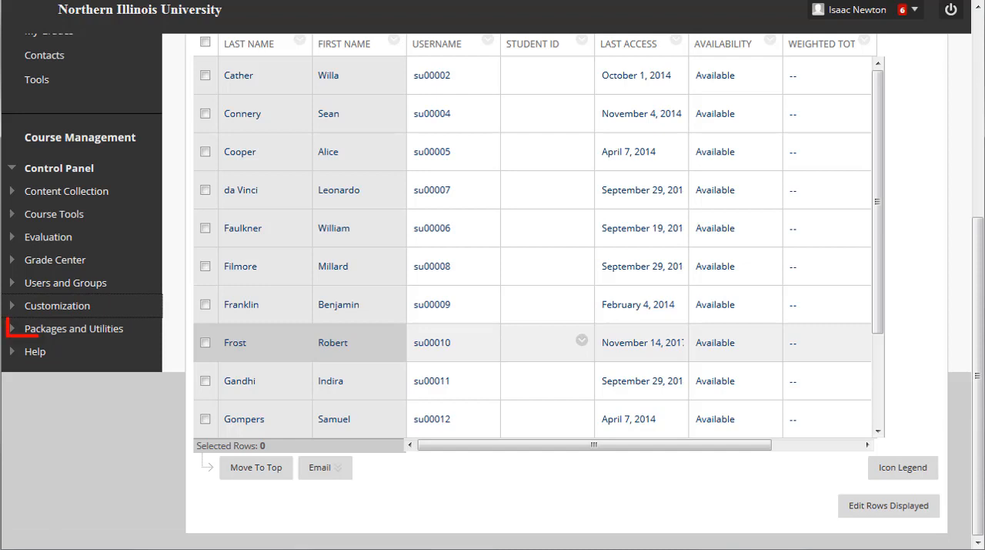
{"action": "mouse_move", "coordinate": [73, 328]}
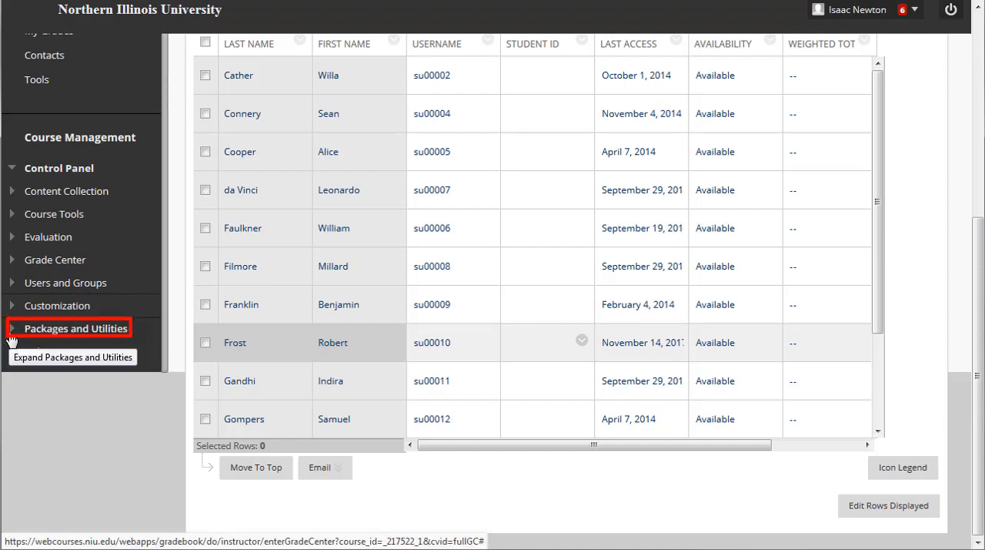
{"action": "left_click", "coordinate": [77, 327]}
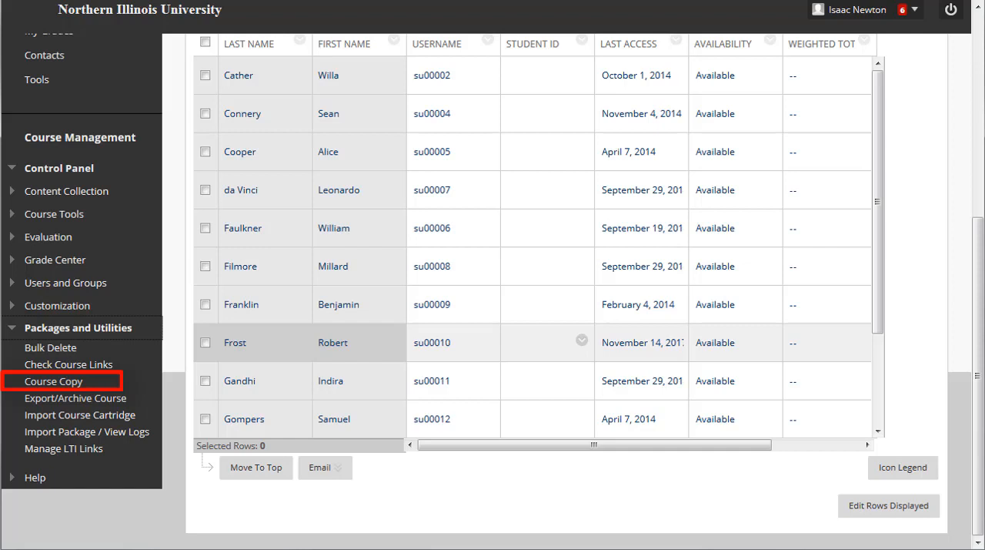
{"action": "left_click", "coordinate": [12, 326]}
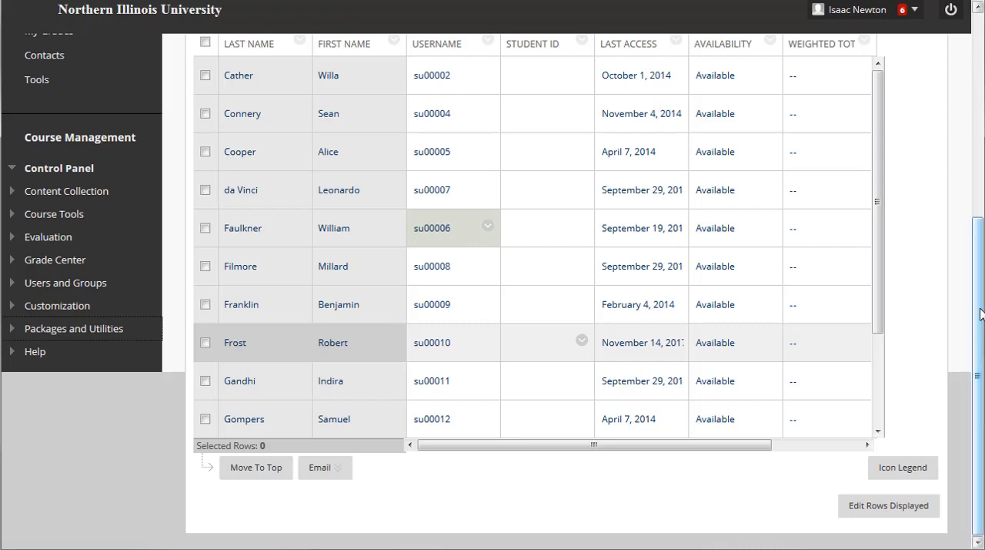
Expand the Self-Paced Blackboard course menu to list Home Page, Announcements, Content, Assessments and Discussions
{"action": "scroll", "scroll_direction": "up", "scroll_amount": 3}
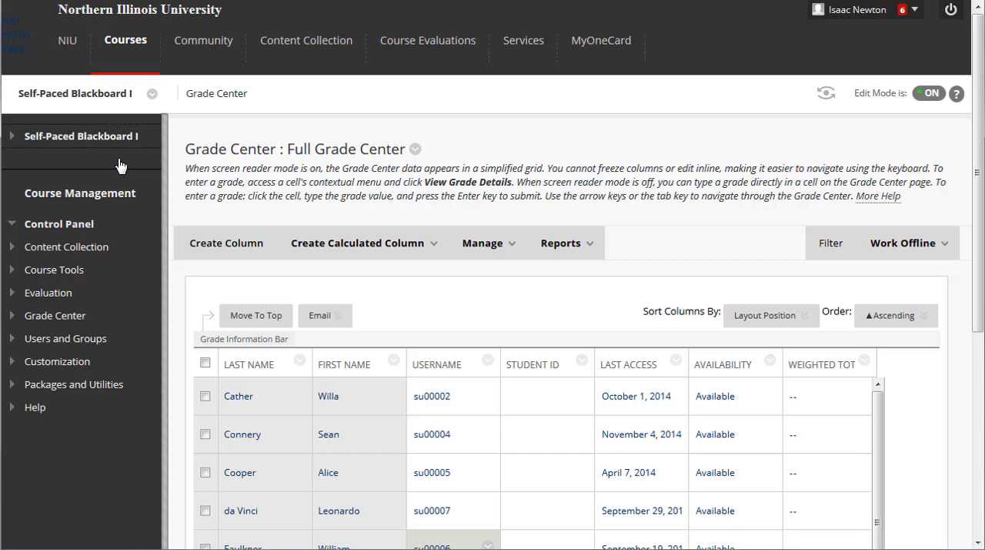
{"action": "mouse_move", "coordinate": [127, 147]}
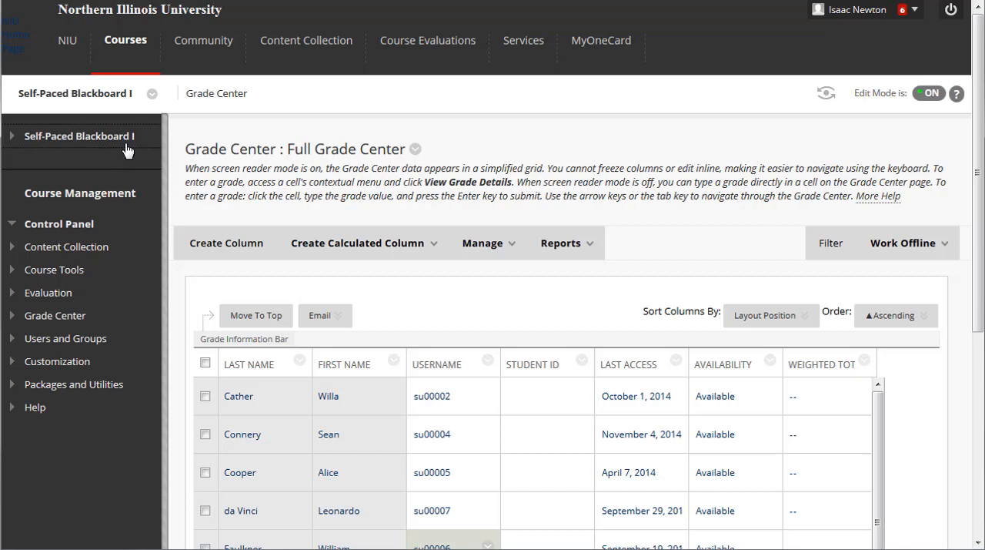
{"action": "left_click", "coordinate": [80, 135]}
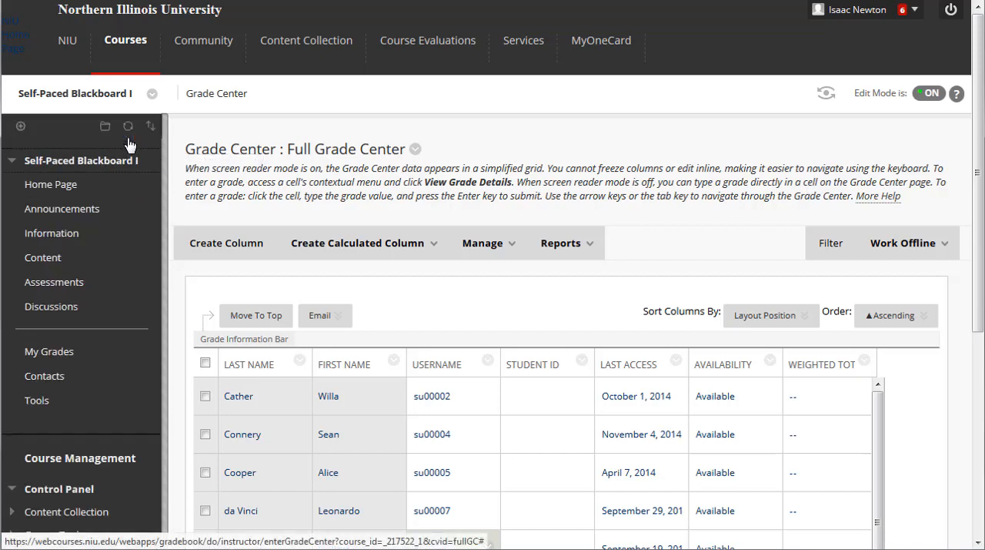
{"action": "mouse_move", "coordinate": [292, 120]}
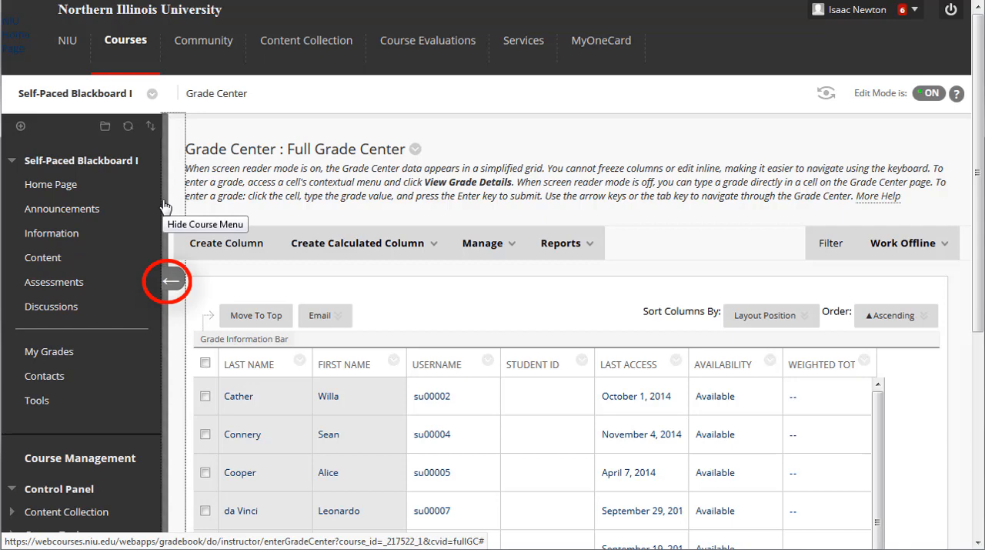
{"action": "mouse_move", "coordinate": [172, 286]}
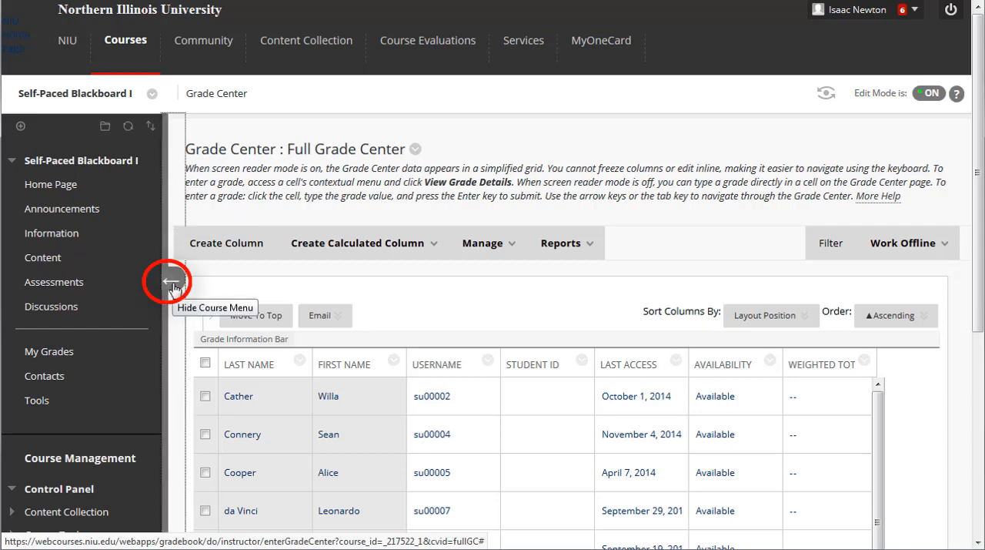
{"action": "left_click", "coordinate": [169, 281]}
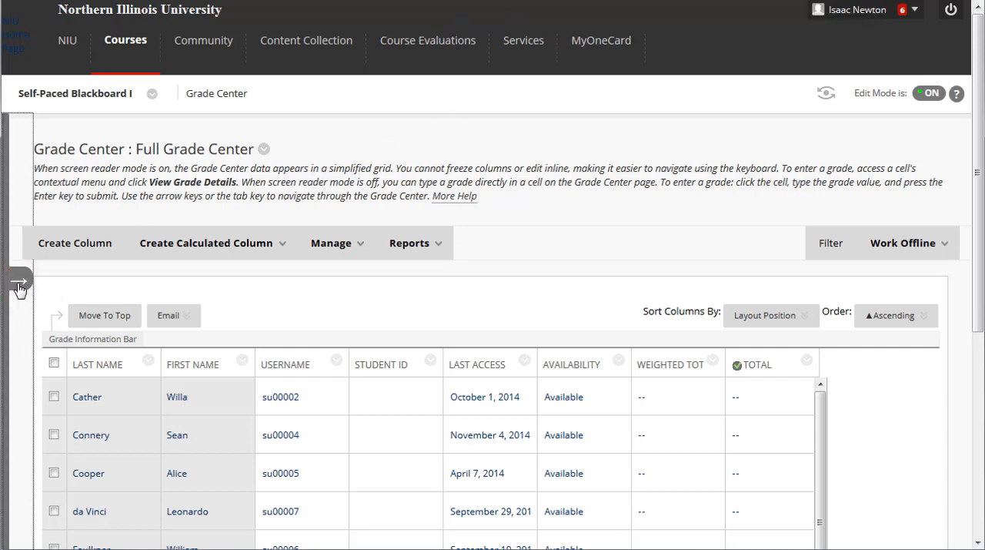
{"action": "left_click", "coordinate": [17, 280]}
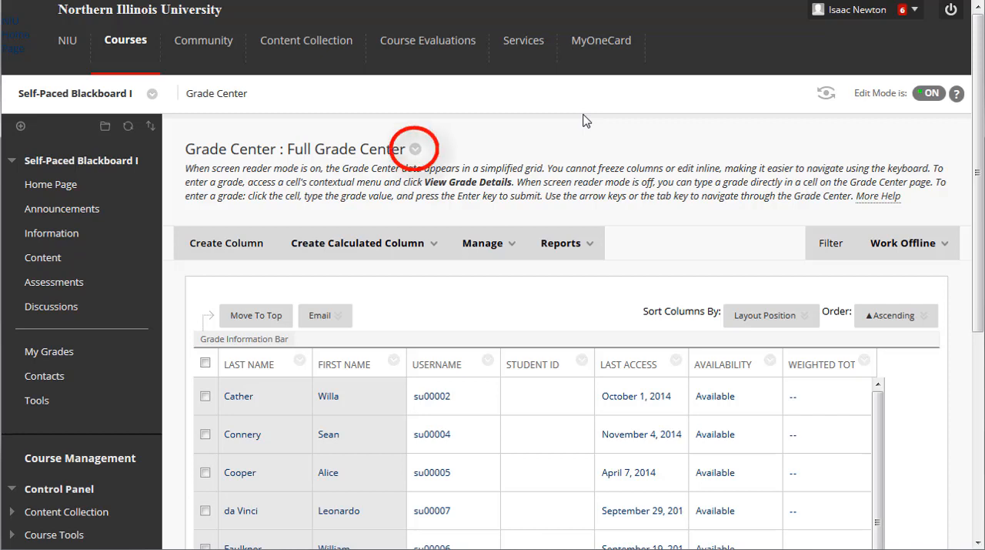
{"action": "mouse_move", "coordinate": [572, 129]}
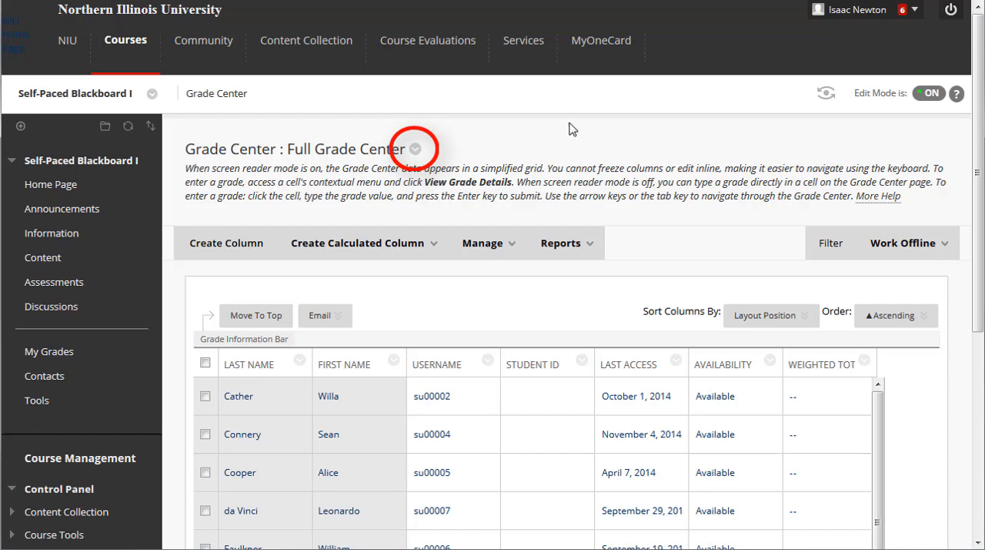
{"action": "left_click", "coordinate": [414, 148]}
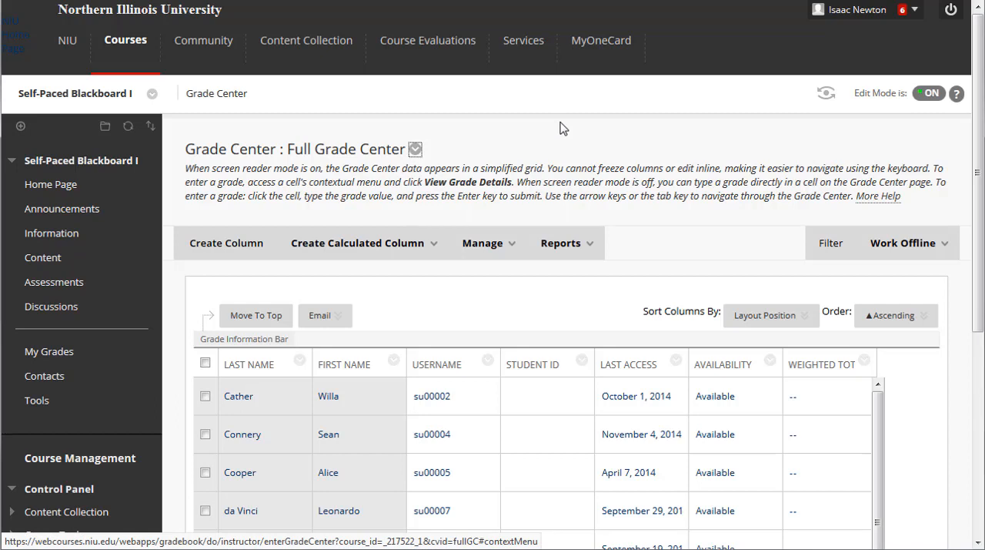
{"action": "mouse_move", "coordinate": [176, 147]}
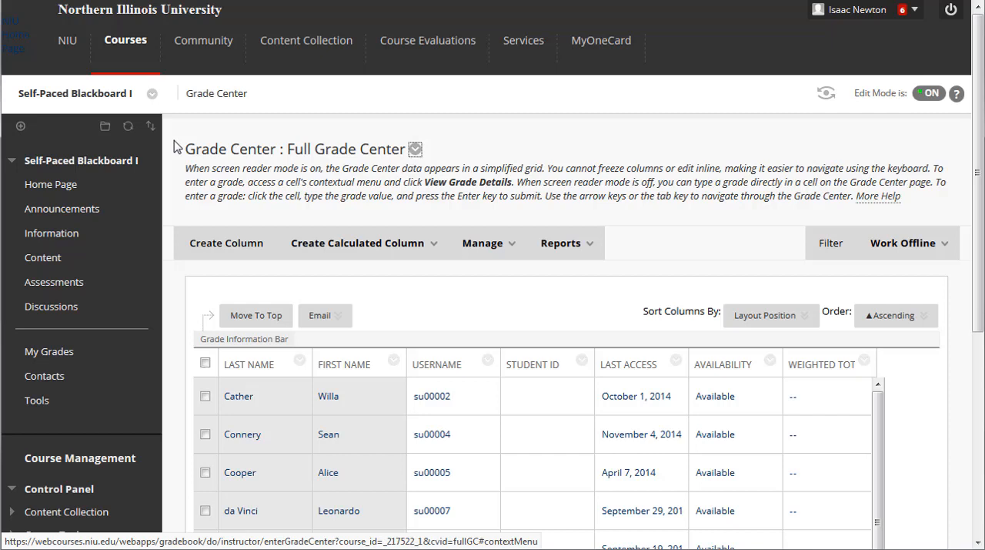
{"action": "mouse_move", "coordinate": [63, 209]}
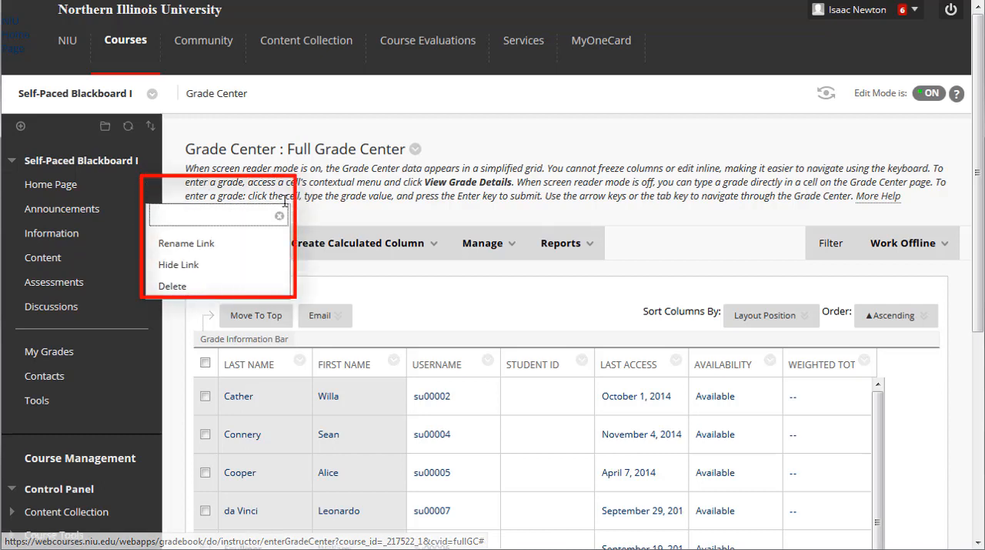
{"action": "left_click", "coordinate": [280, 215]}
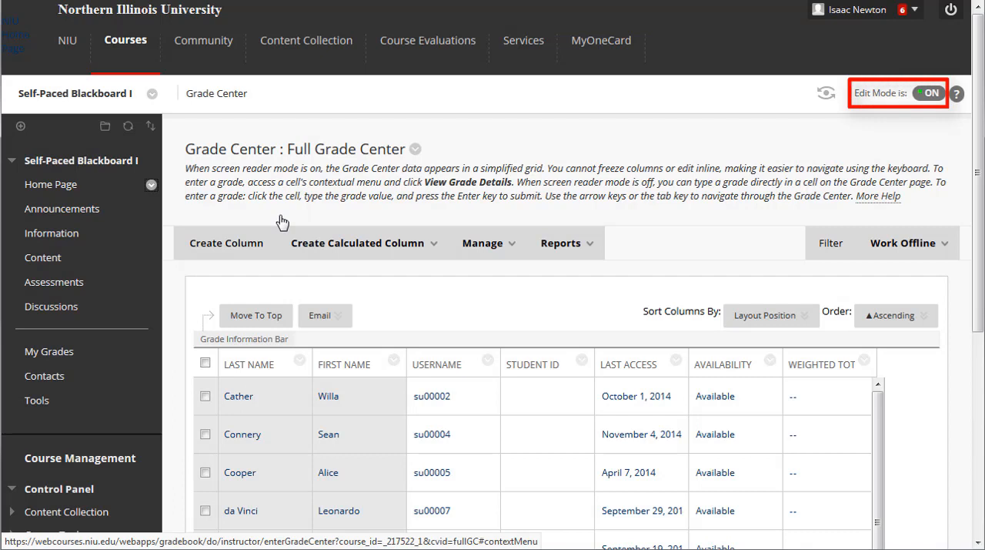
{"action": "mouse_move", "coordinate": [431, 209]}
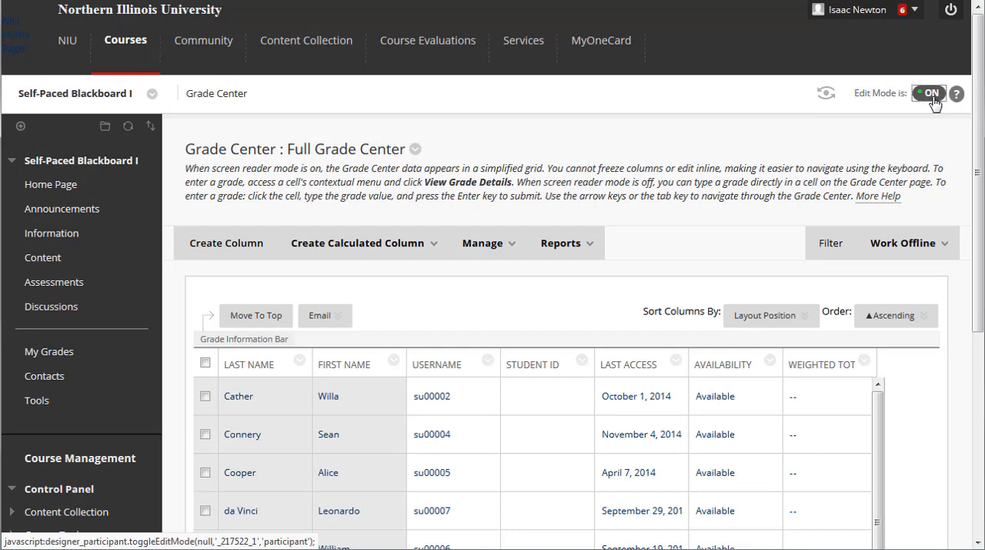
Turn Edit Mode off to preview the student view, then switch it back on
{"action": "left_click", "coordinate": [930, 92]}
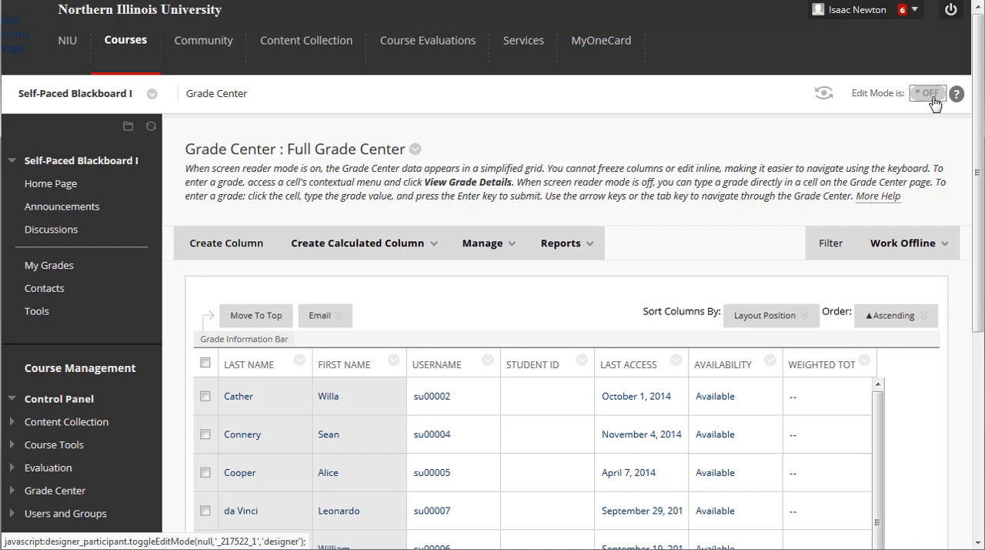
{"action": "left_click", "coordinate": [930, 92]}
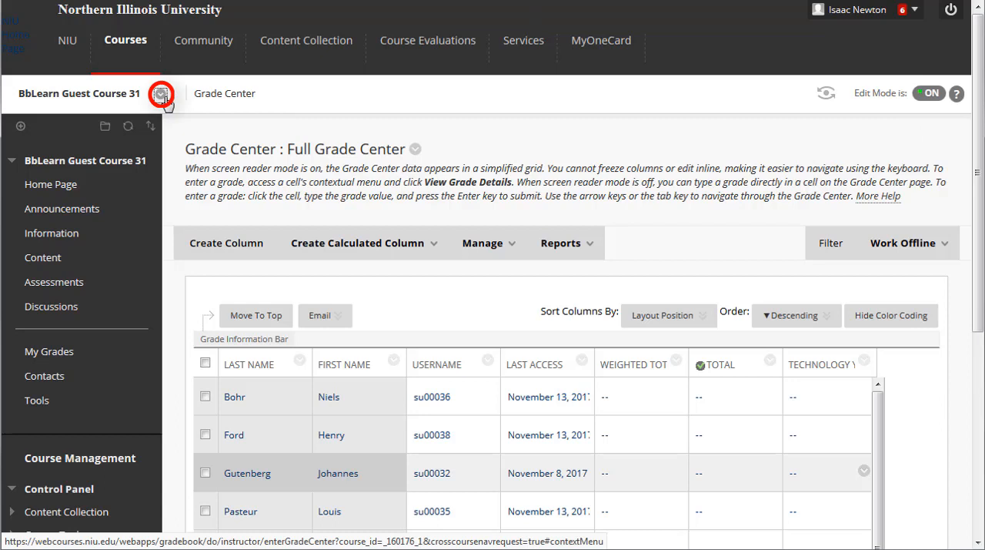
Use the breadcrumb course list to return to the recently visited Self-Paced Blackboard course
{"action": "left_click", "coordinate": [162, 92]}
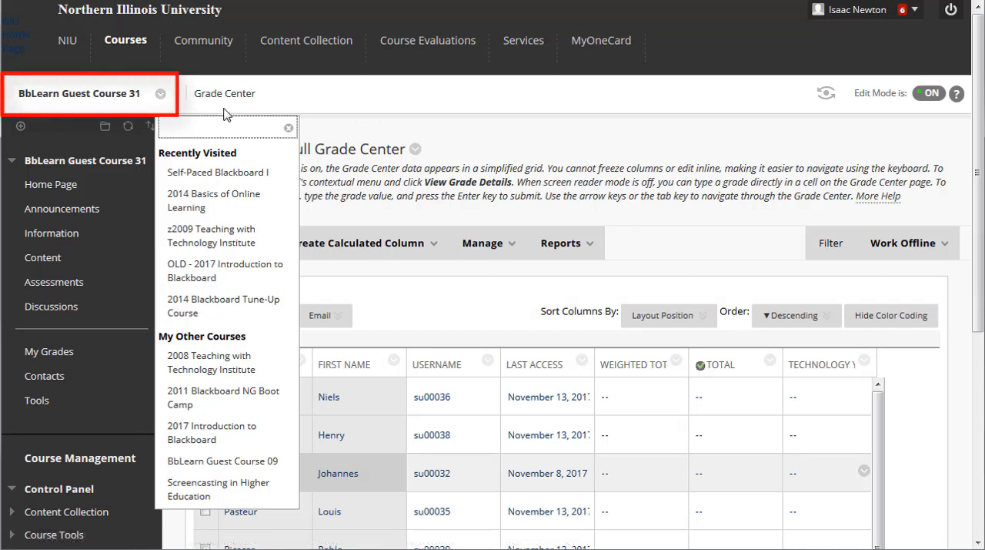
{"action": "mouse_move", "coordinate": [217, 172]}
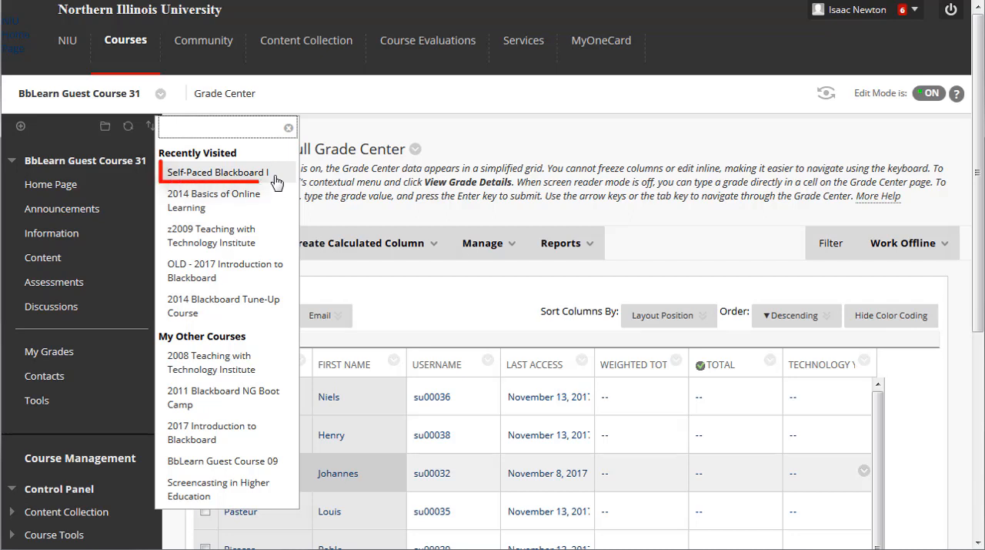
{"action": "left_click", "coordinate": [216, 173]}
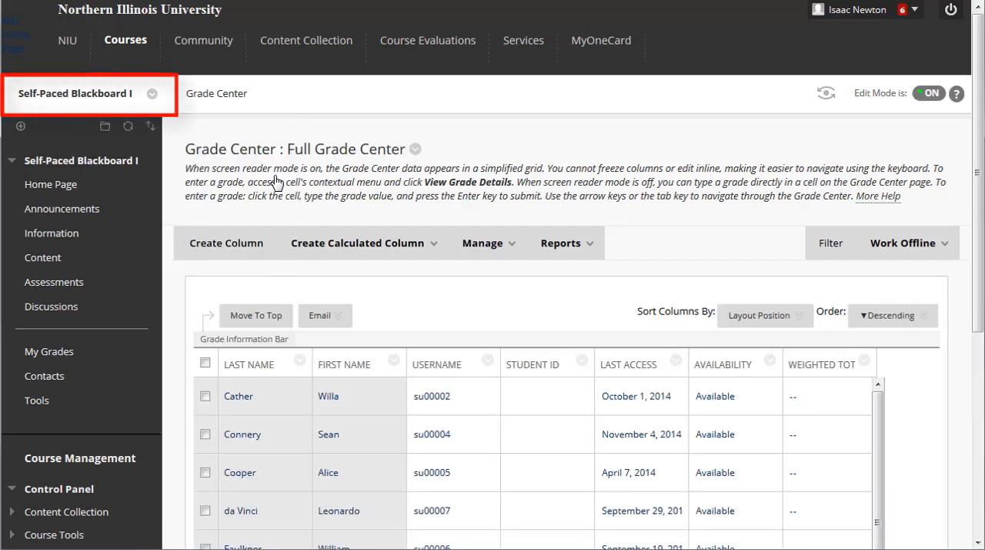